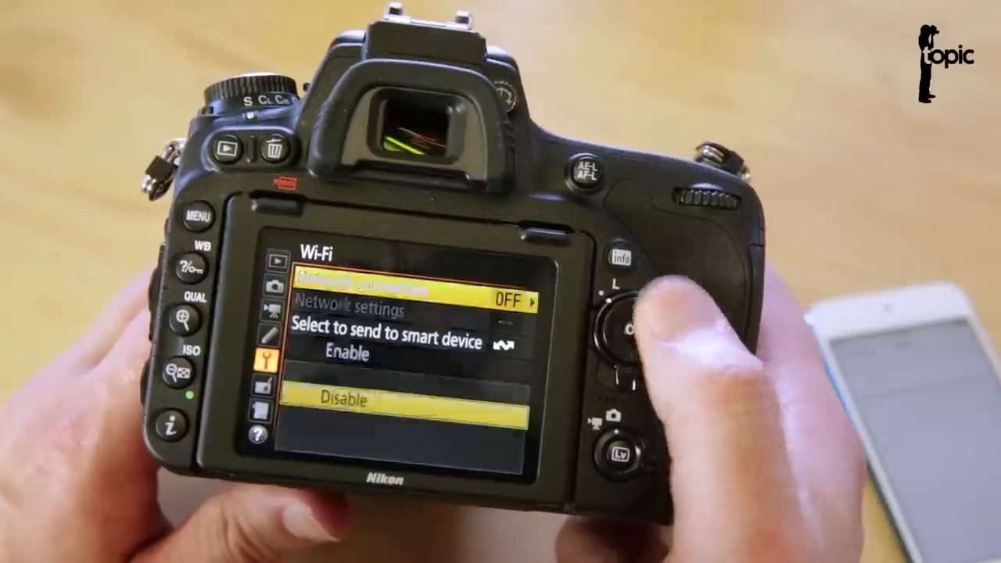
- Enable Network connection in the D750's Wi-Fi menu and open Network settings
click(625, 324)
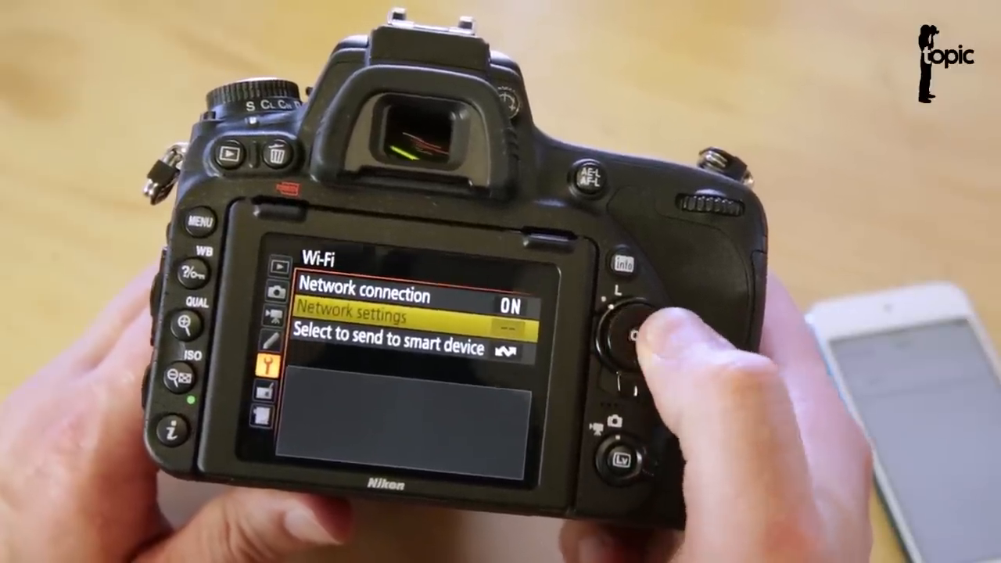
click(639, 344)
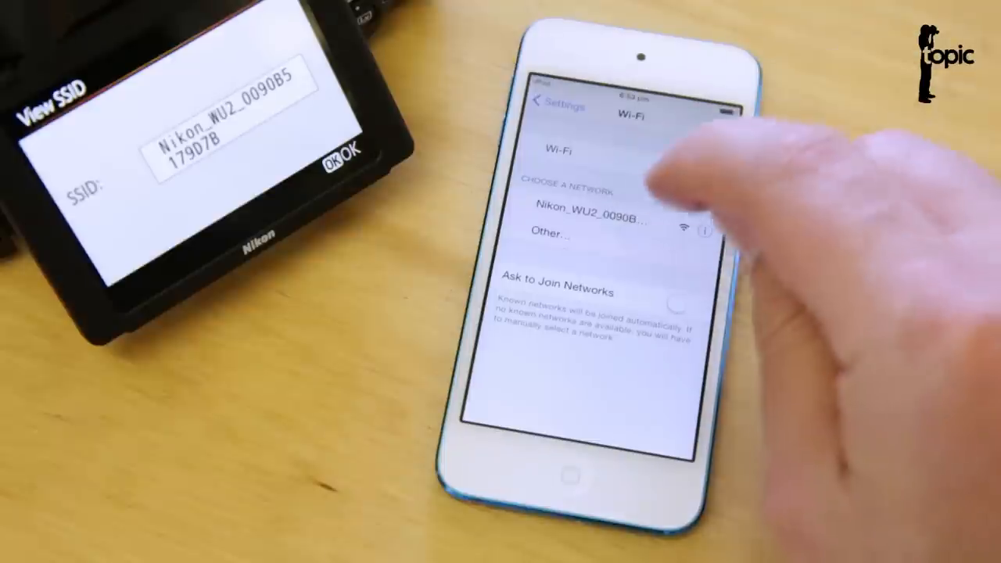
- Join the camera's Nikon_WU2 network in iOS Wi-Fi settings, then leave Settings
click(602, 211)
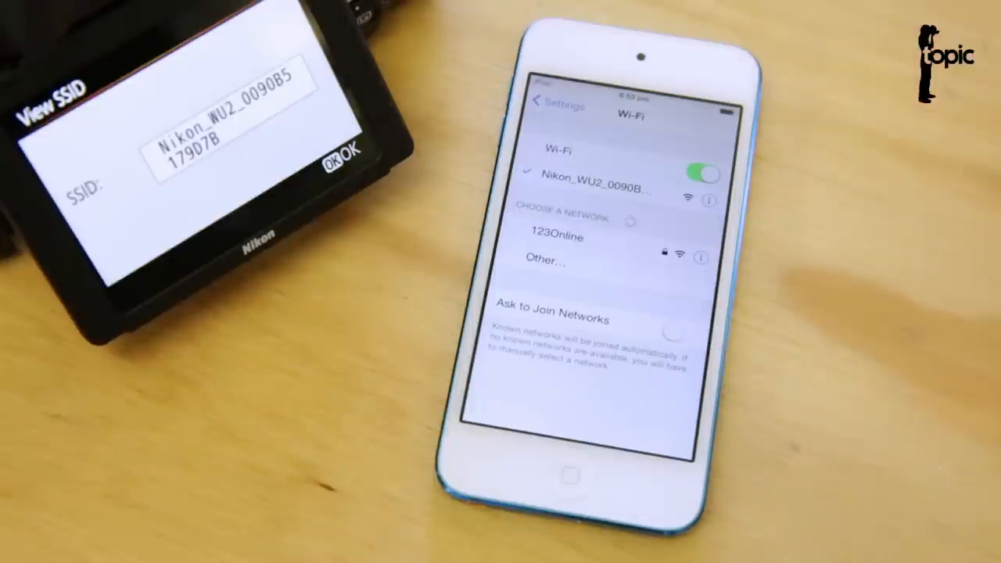
click(545, 102)
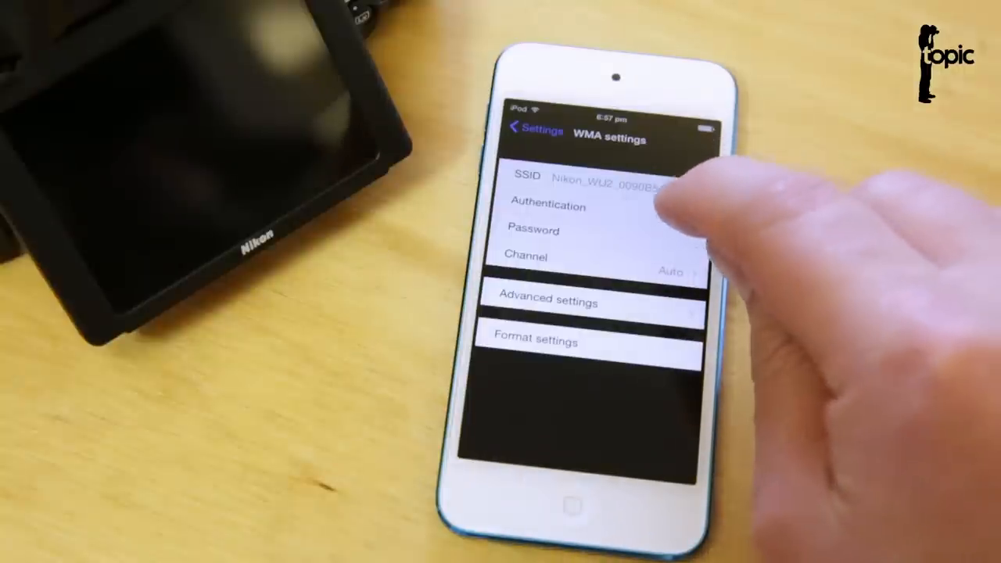
- Set adapter authentication to WPA2-PSK-AES, dismiss the password warning, and set a password
click(547, 206)
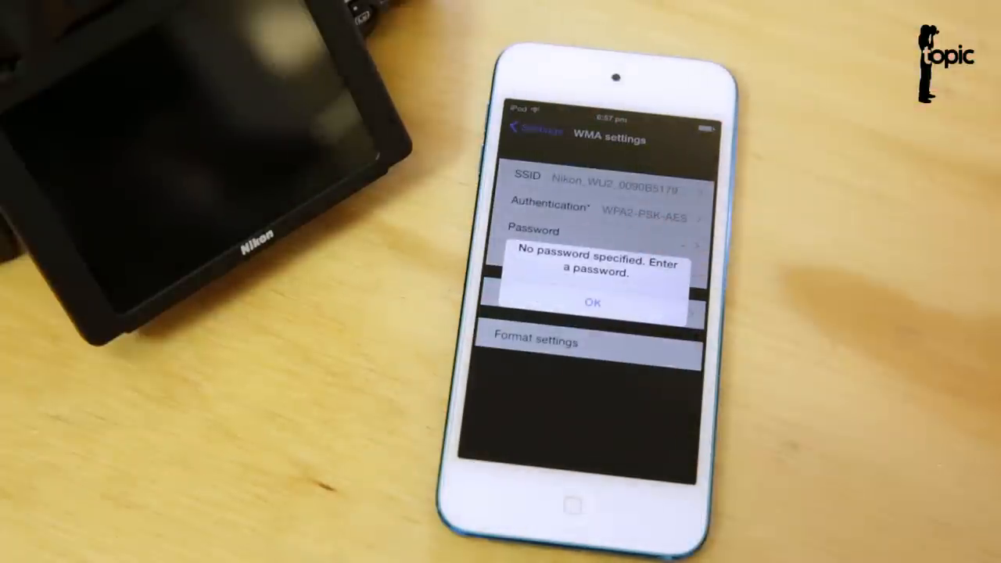
click(591, 303)
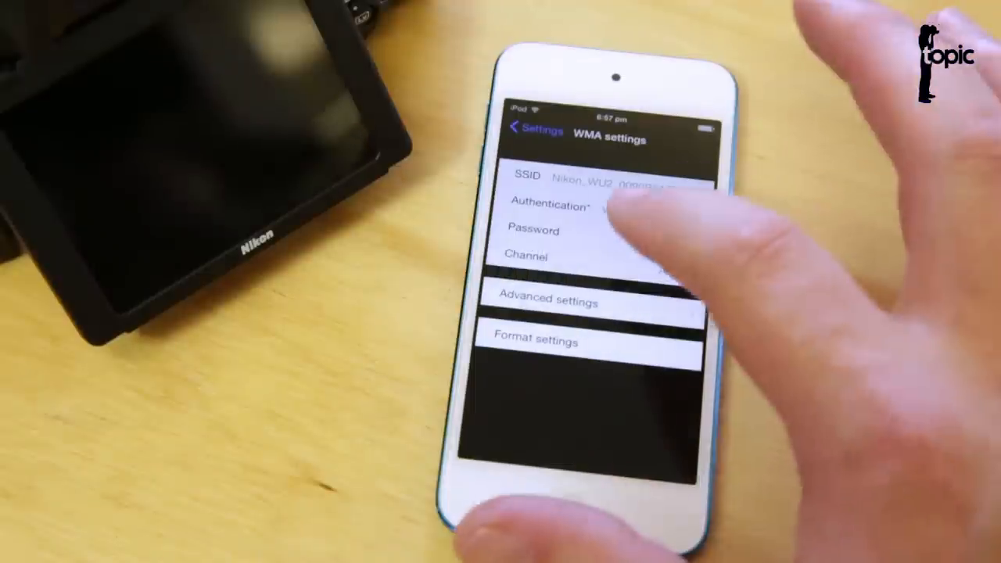
click(533, 230)
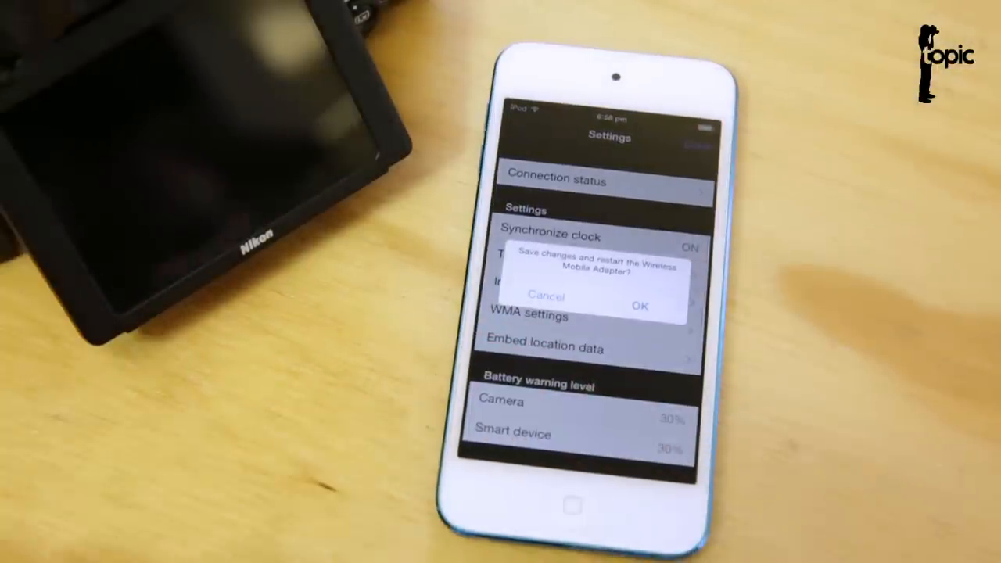
- Confirm saving and restarting the Wireless Mobile Adapter, dismiss the Wi-Fi notice, and go Home
click(640, 306)
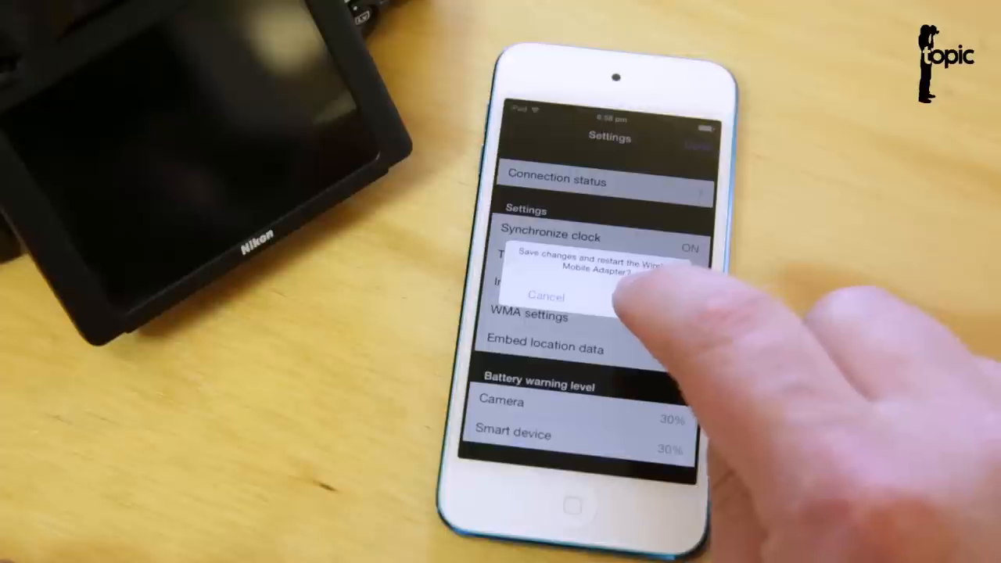
click(545, 295)
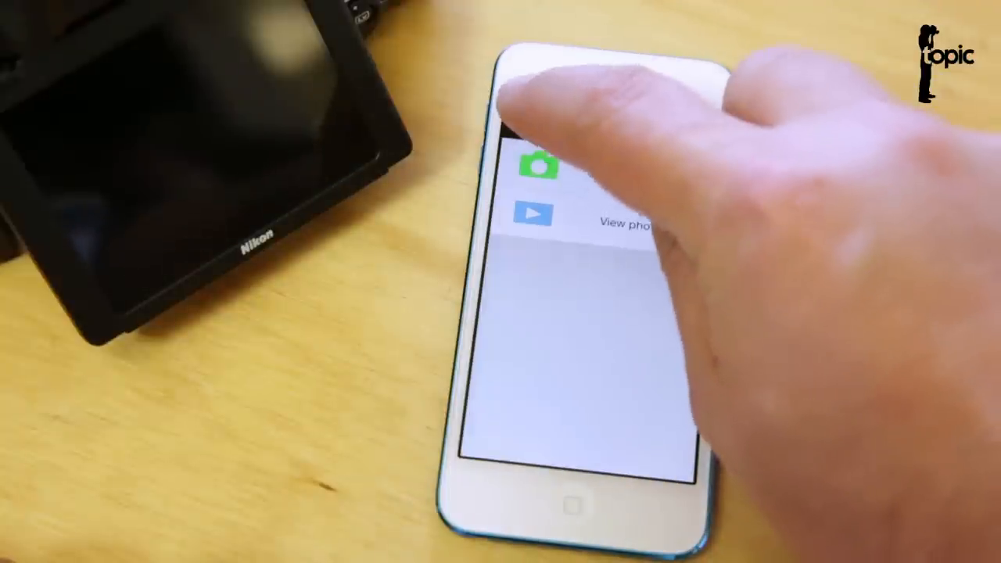
click(559, 168)
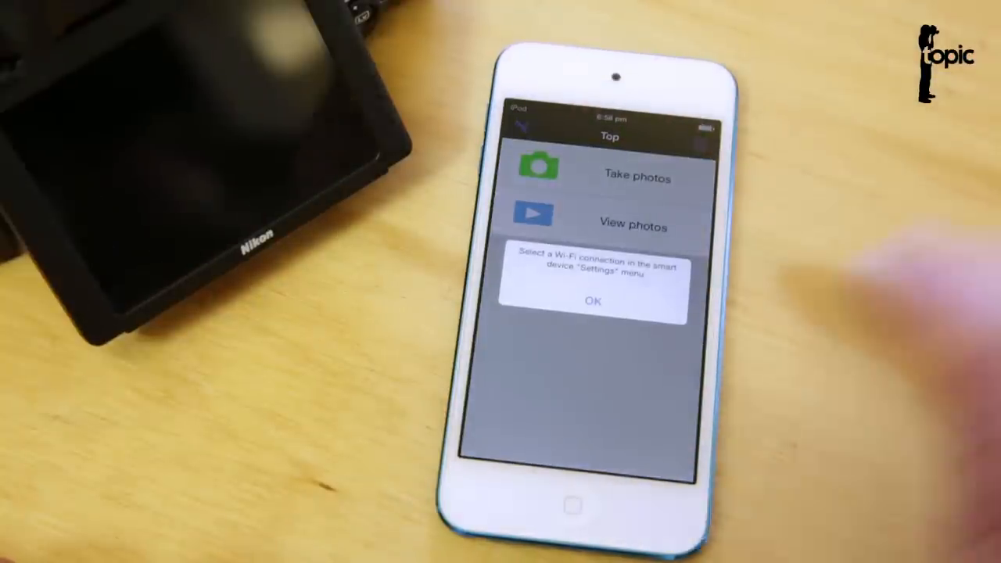
click(592, 302)
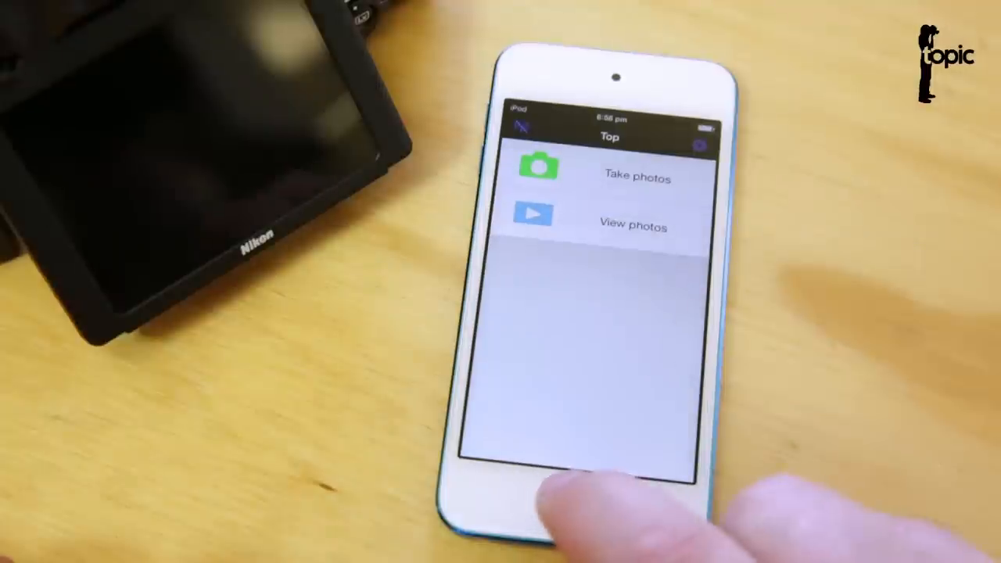
click(572, 506)
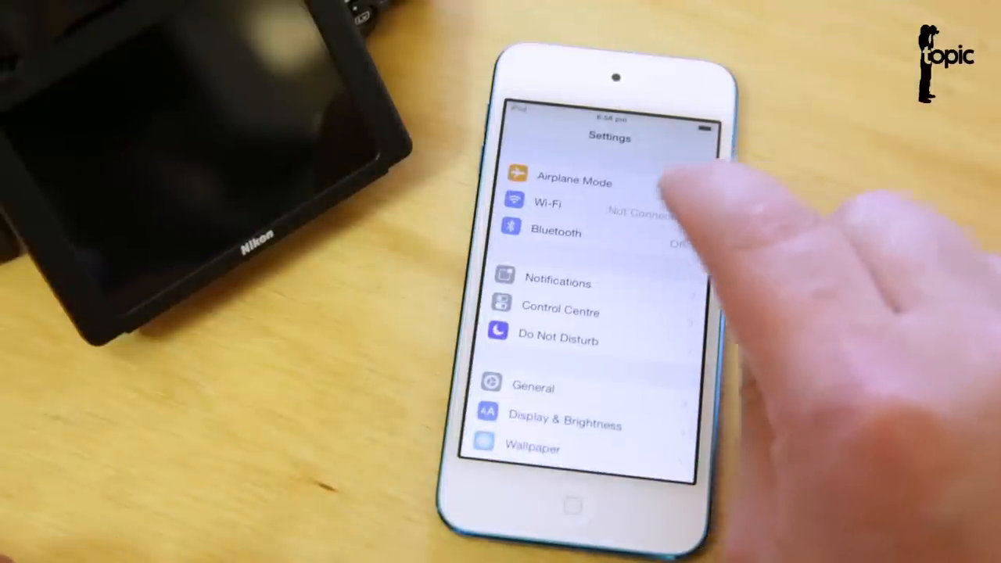
- Rejoin the Nikon_WU2 network in iOS Wi-Fi settings using the new password
click(547, 203)
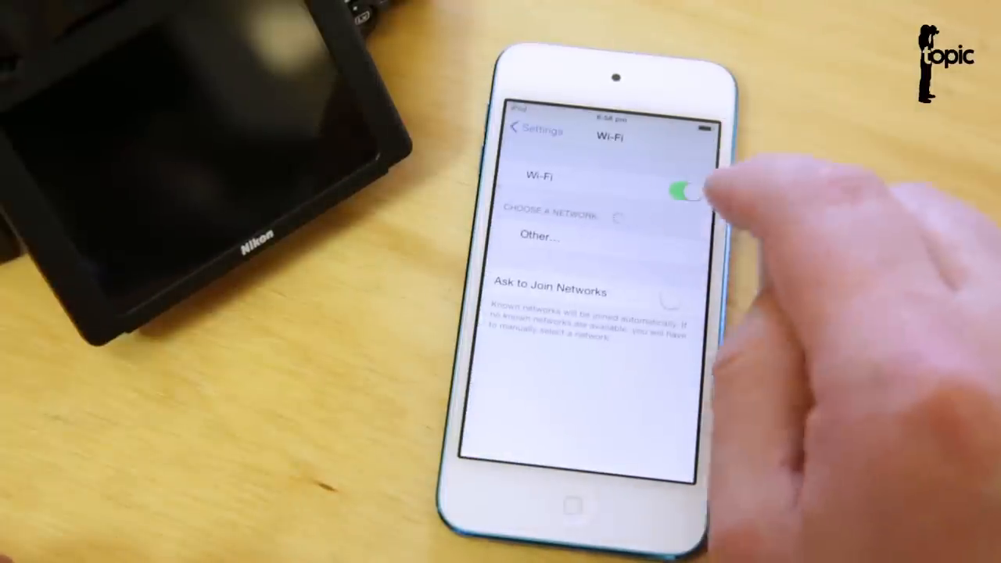
click(563, 234)
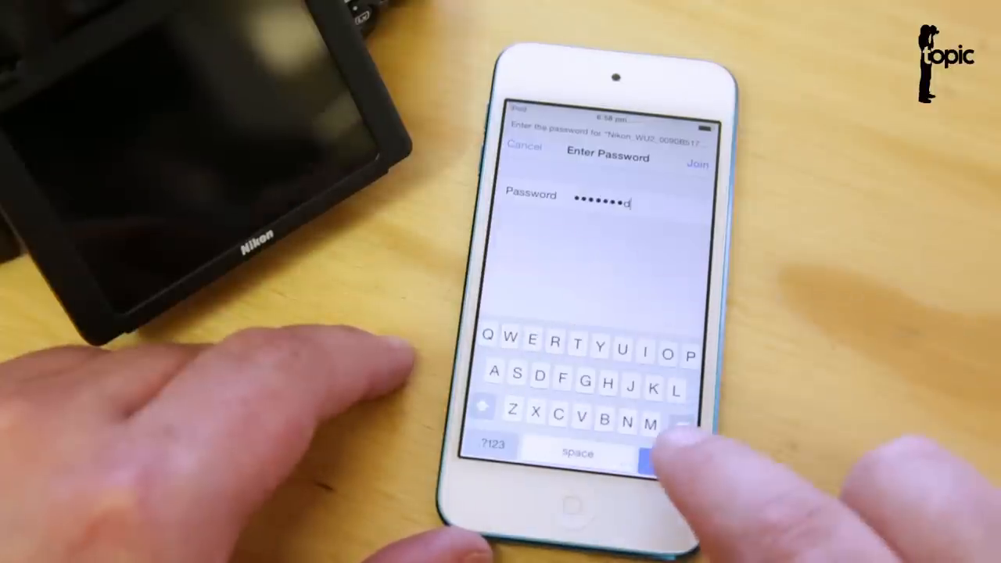
click(695, 164)
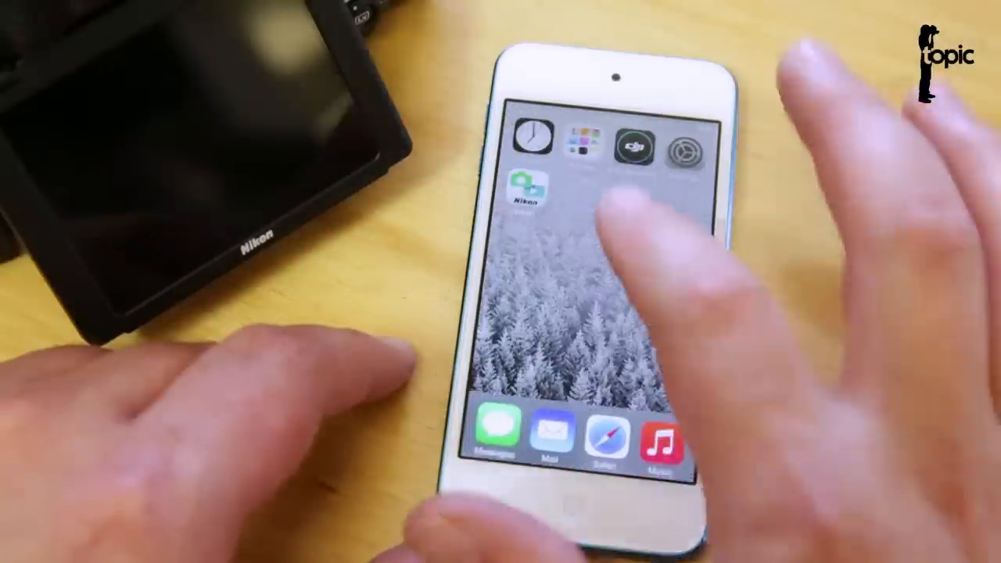
- Launch the app, browse the camera's photos and show DSC_0014.JPG details
click(524, 191)
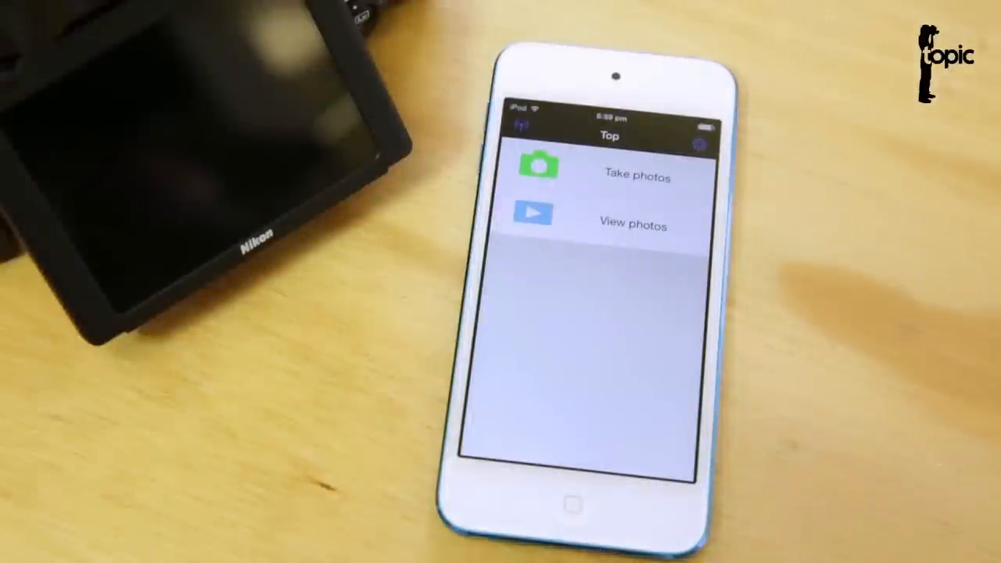
click(633, 225)
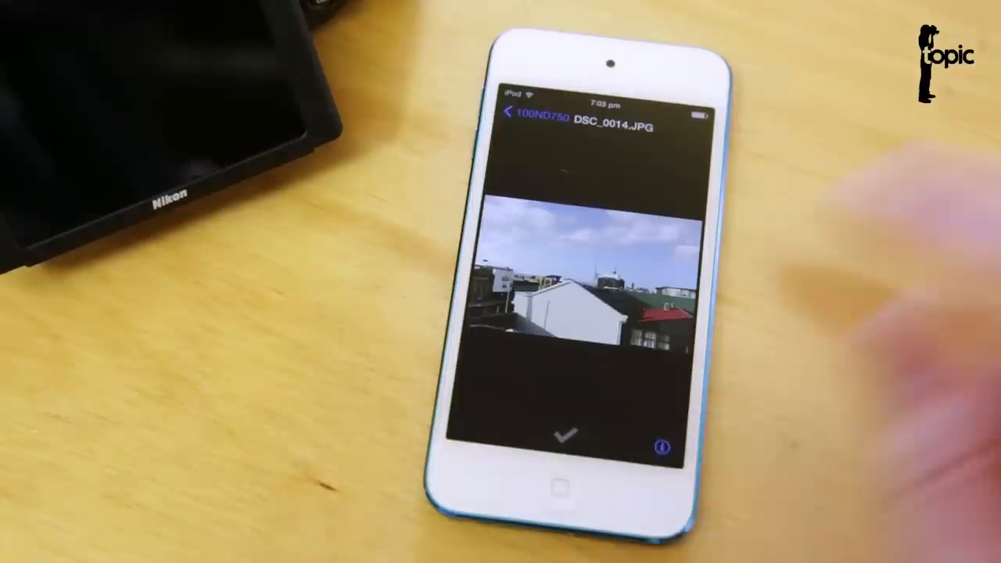
click(661, 441)
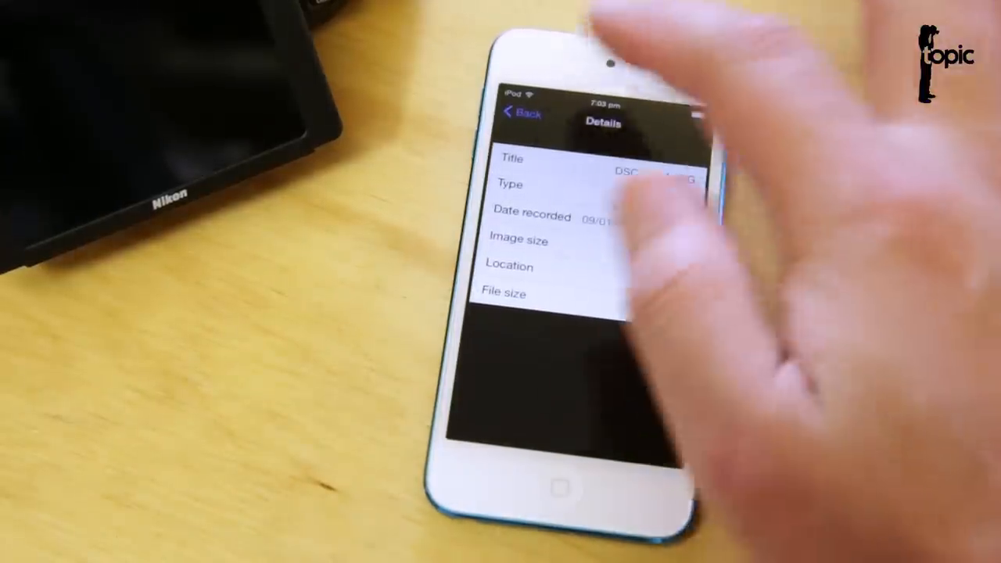
- Return to the 100ND750 thumbnails and start selecting photos to download
click(520, 113)
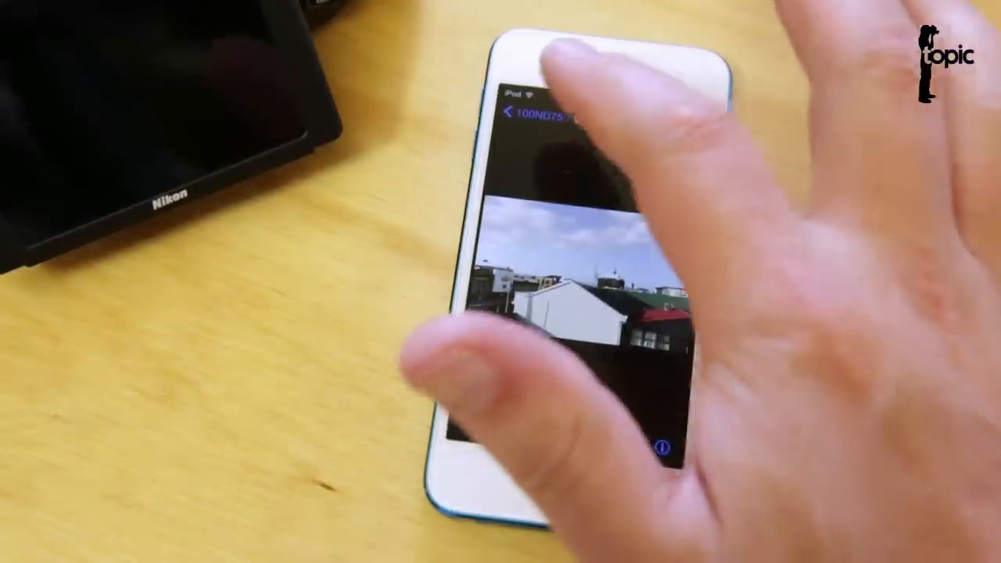
click(509, 114)
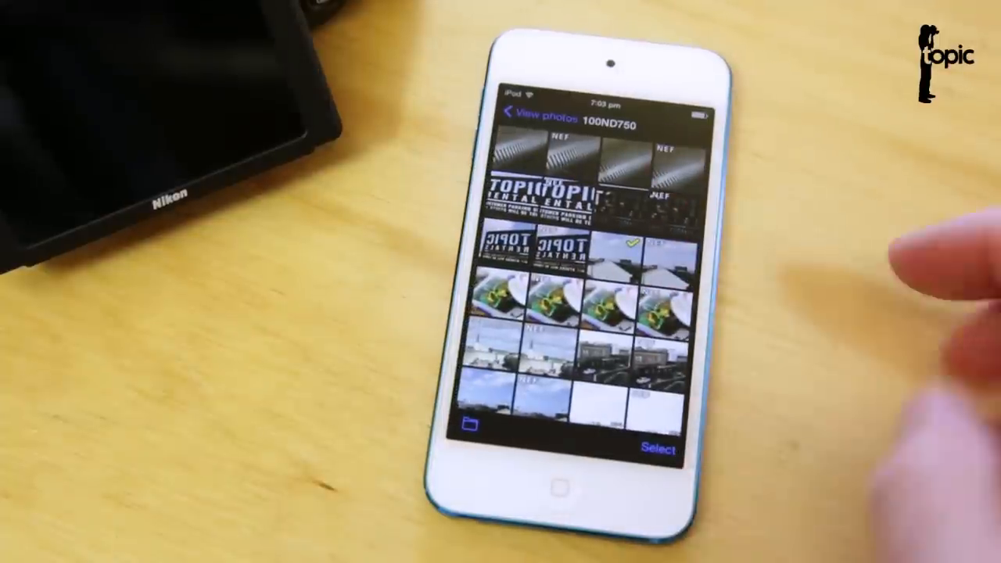
click(657, 447)
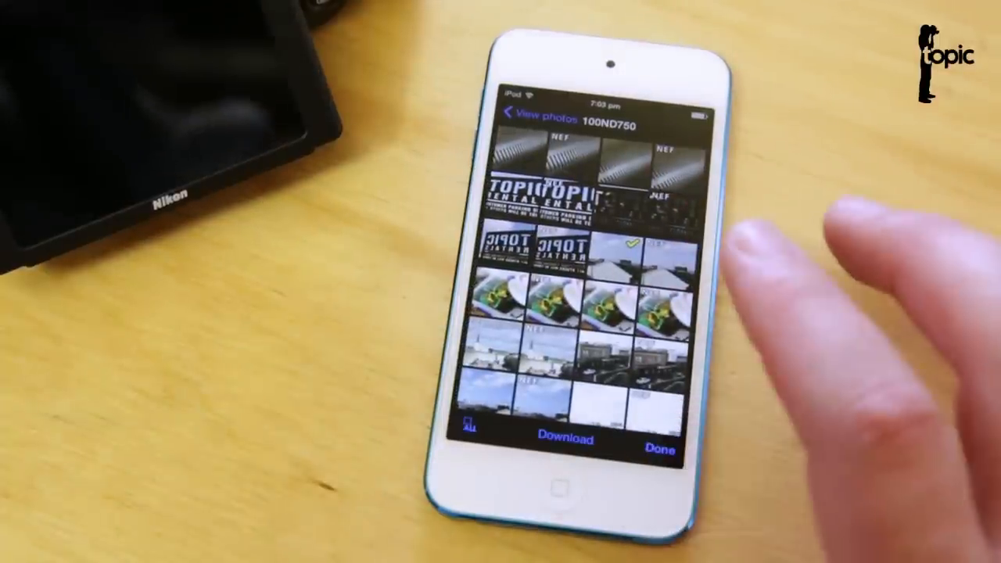